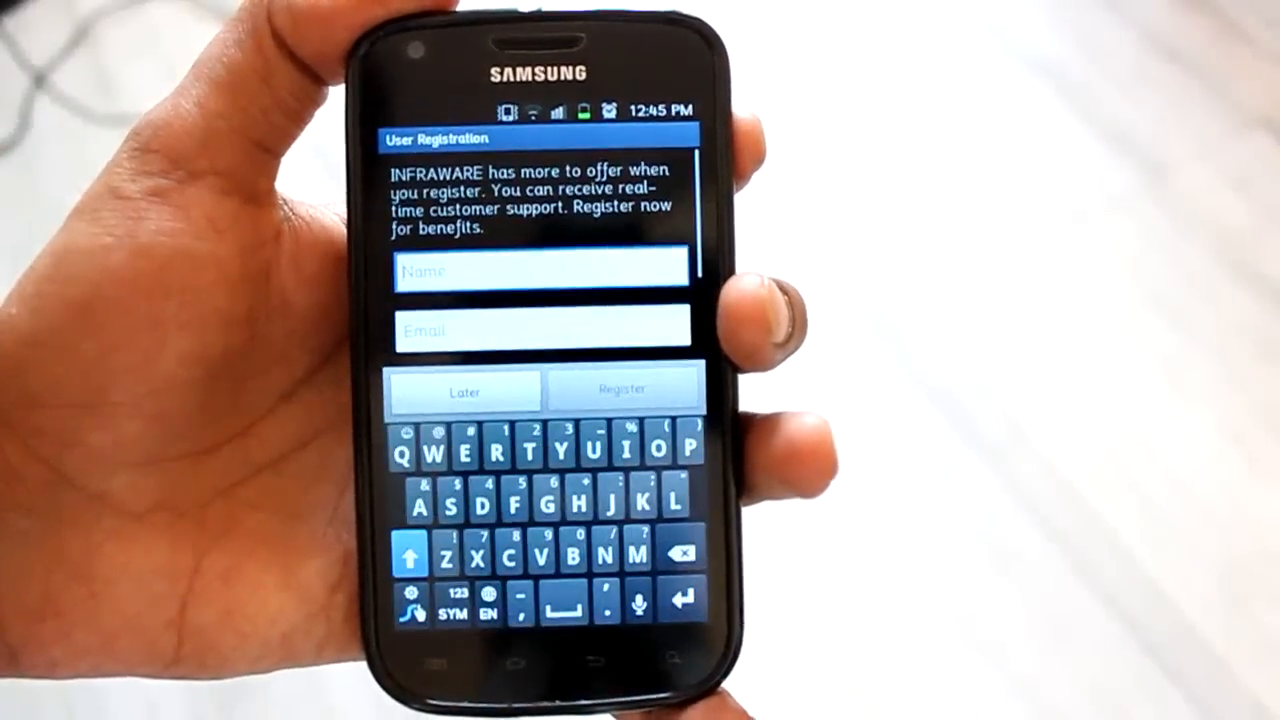
Step: Skip Polaris Office user registration with Later, leaving name and email blank
{"action": "left_click", "coordinate": [462, 391]}
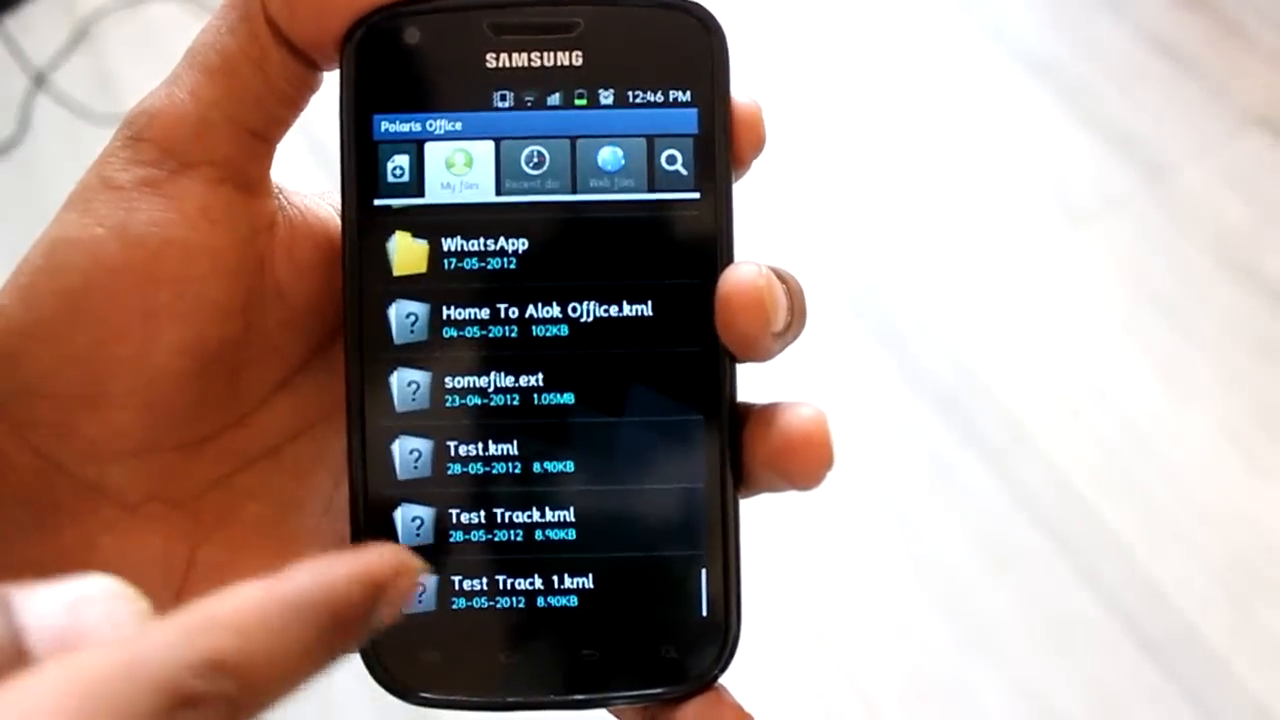